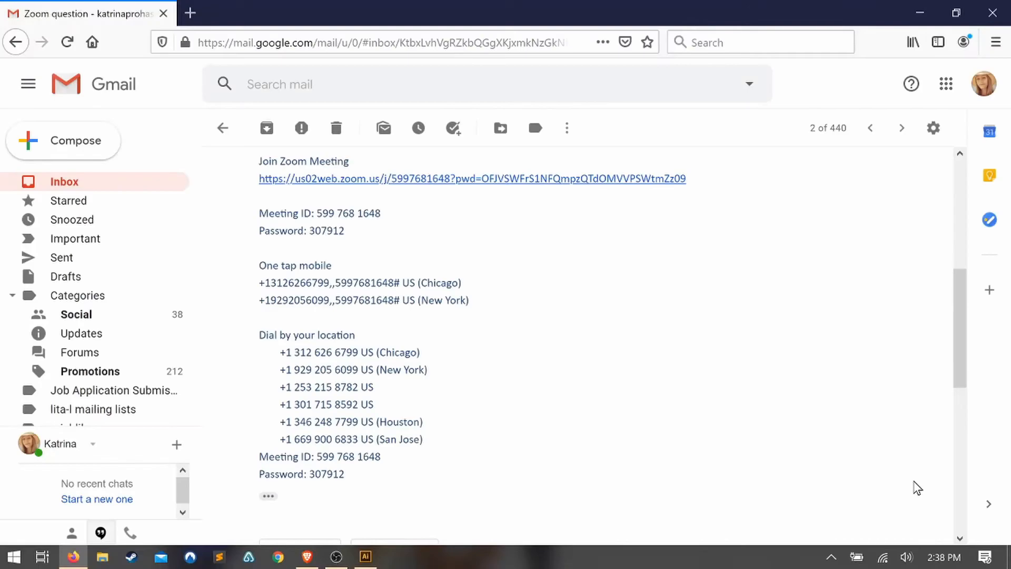
mouse_move(805, 479)
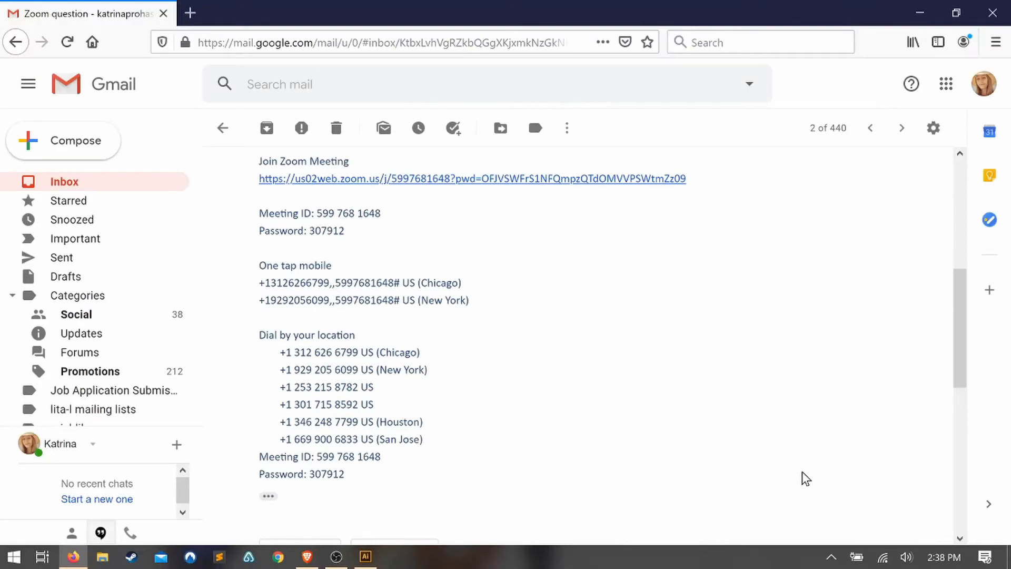
mouse_move(38, 443)
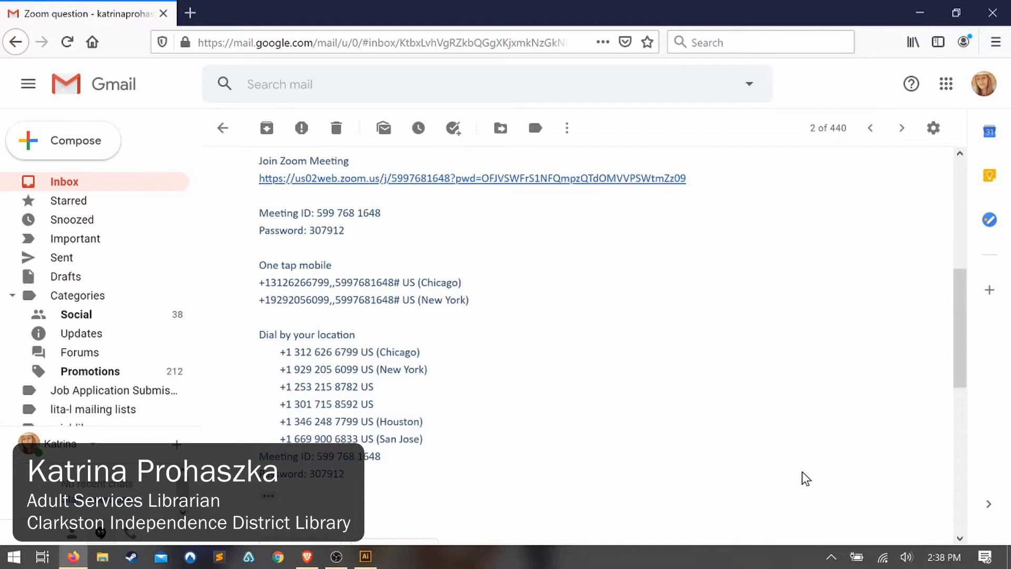
mouse_move(882, 391)
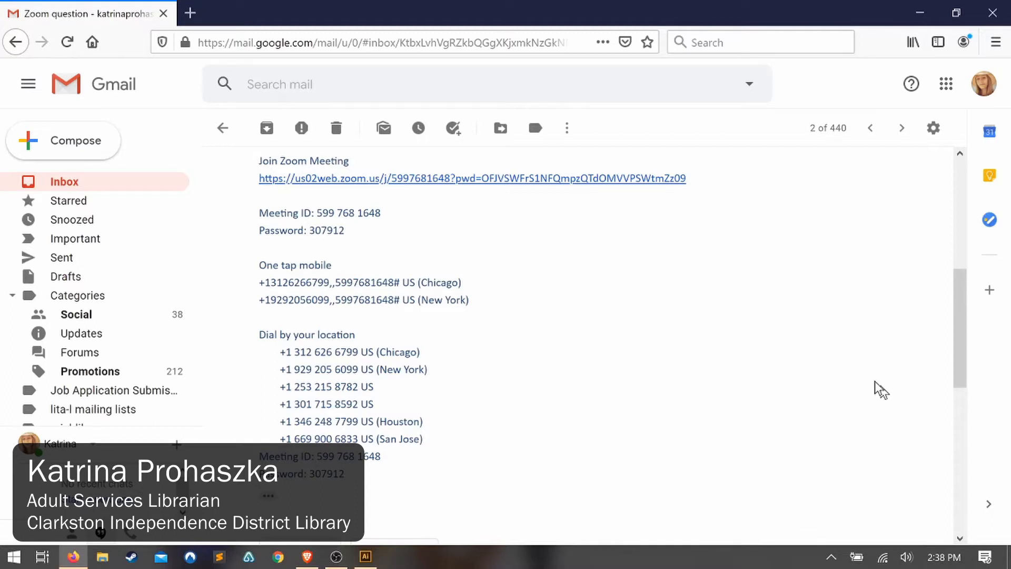
mouse_move(738, 349)
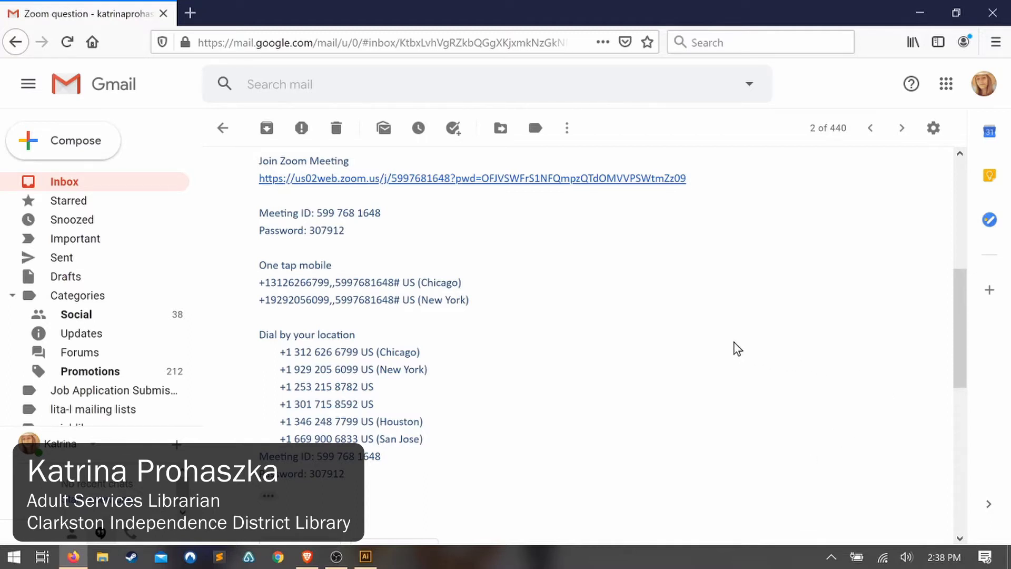
mouse_move(457, 185)
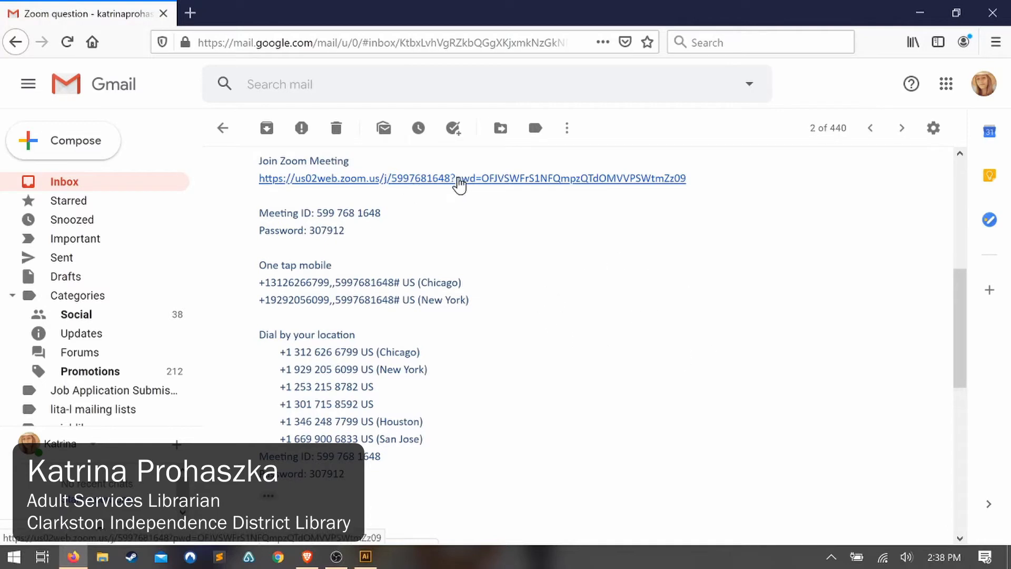
mouse_move(539, 262)
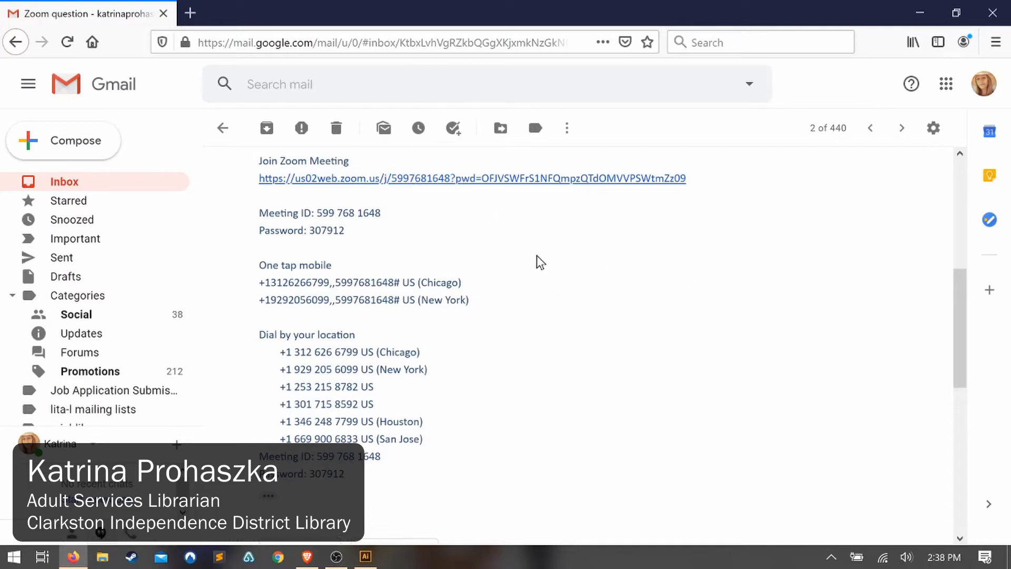
mouse_move(538, 222)
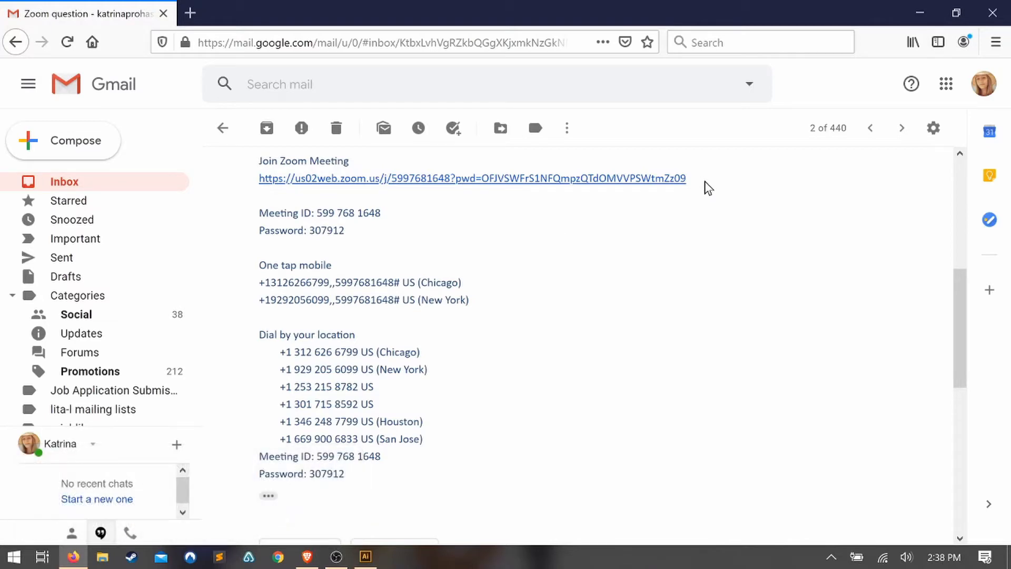
mouse_move(250, 188)
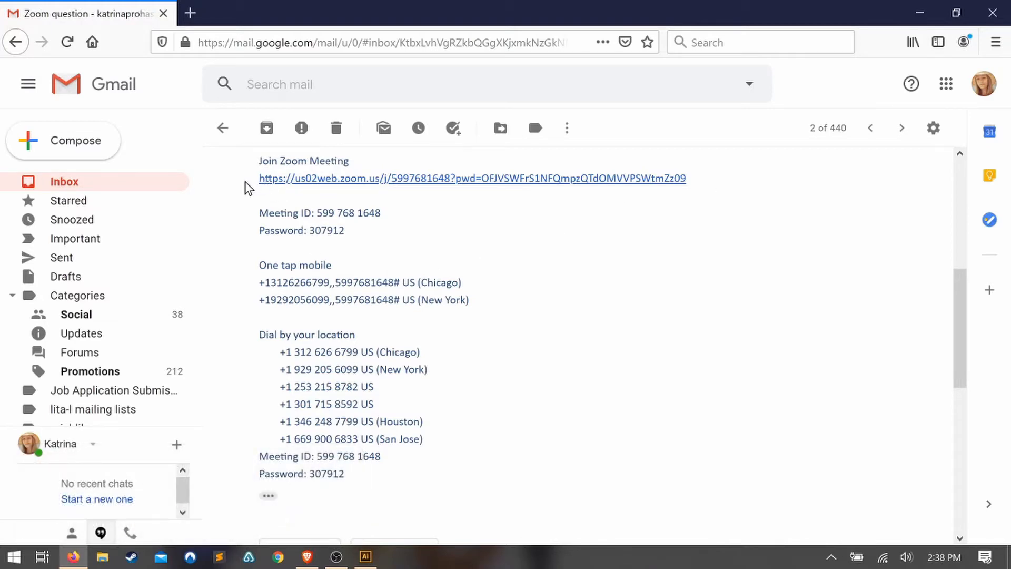
mouse_move(534, 246)
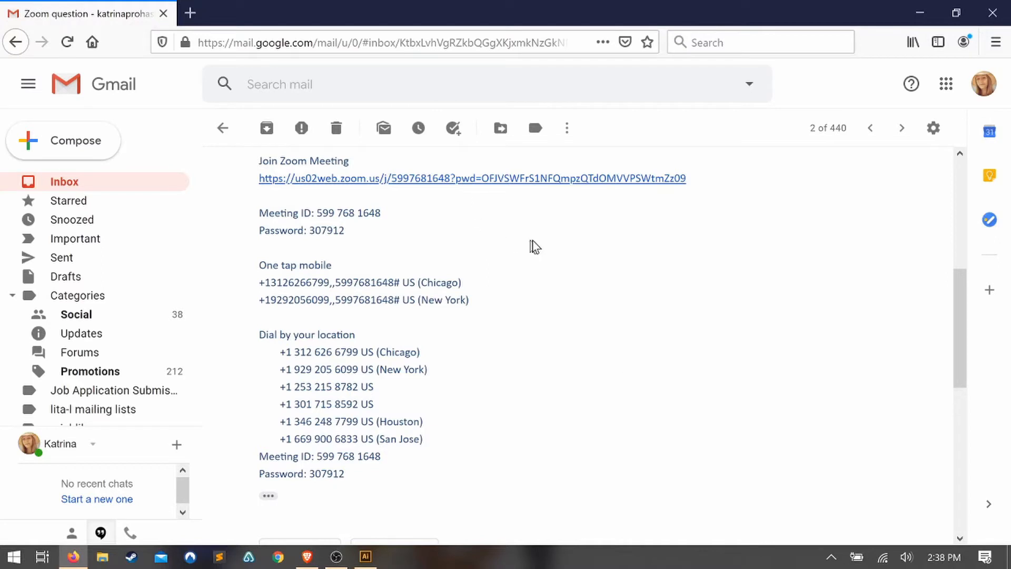
mouse_move(422, 186)
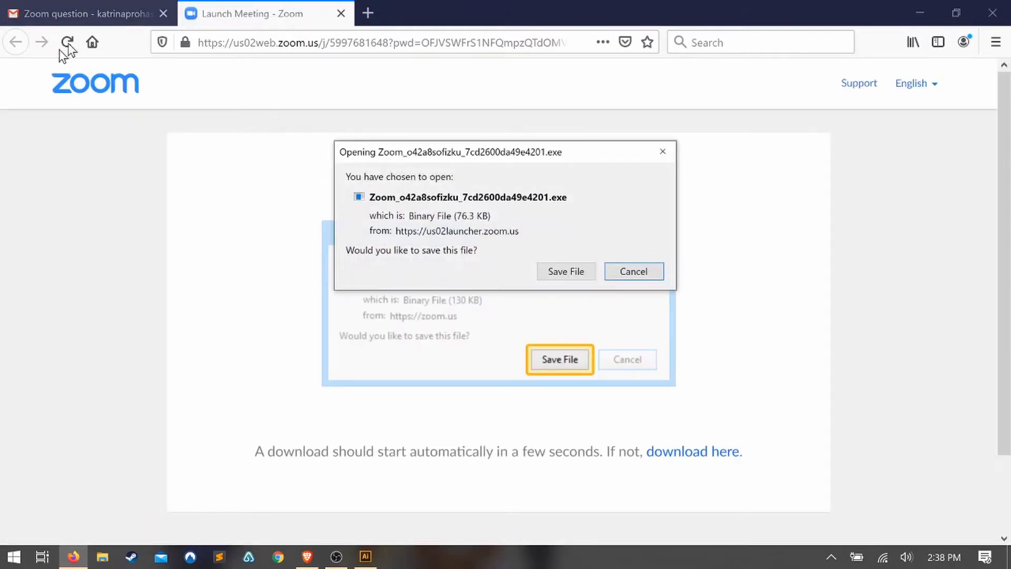
mouse_move(512, 161)
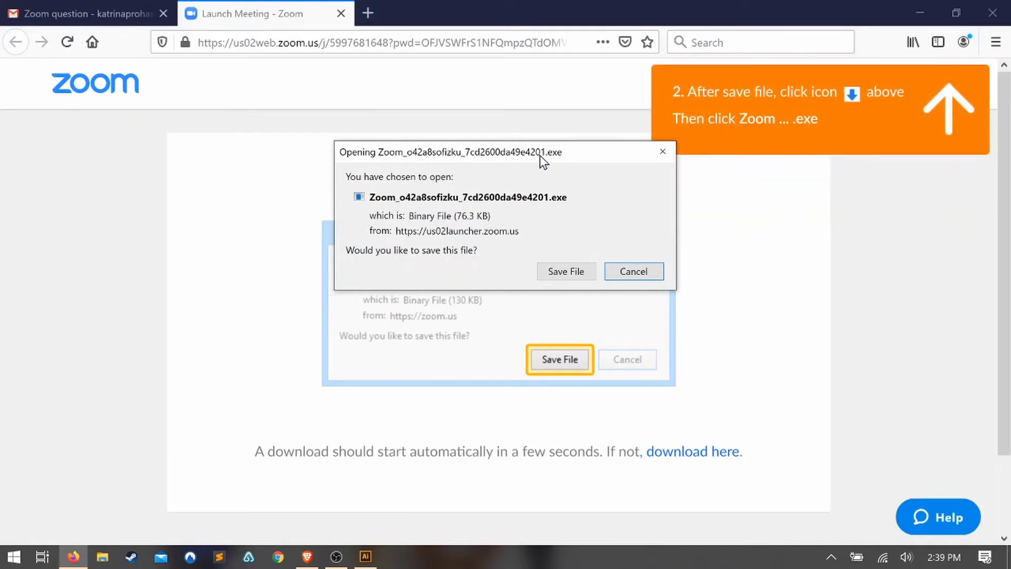
mouse_move(566, 271)
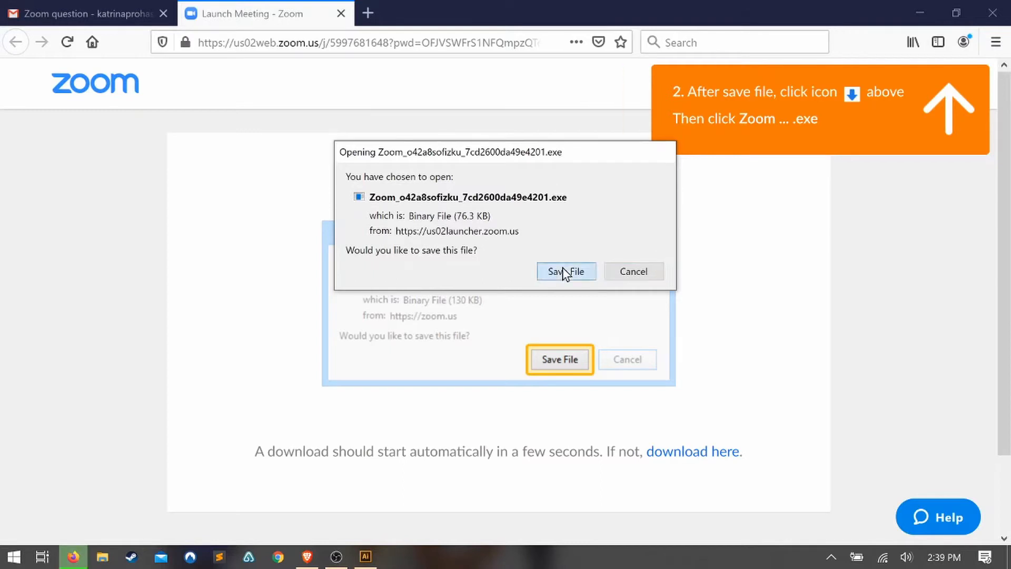
Save the Zoom installer file and open it from the browser's downloads
click(566, 270)
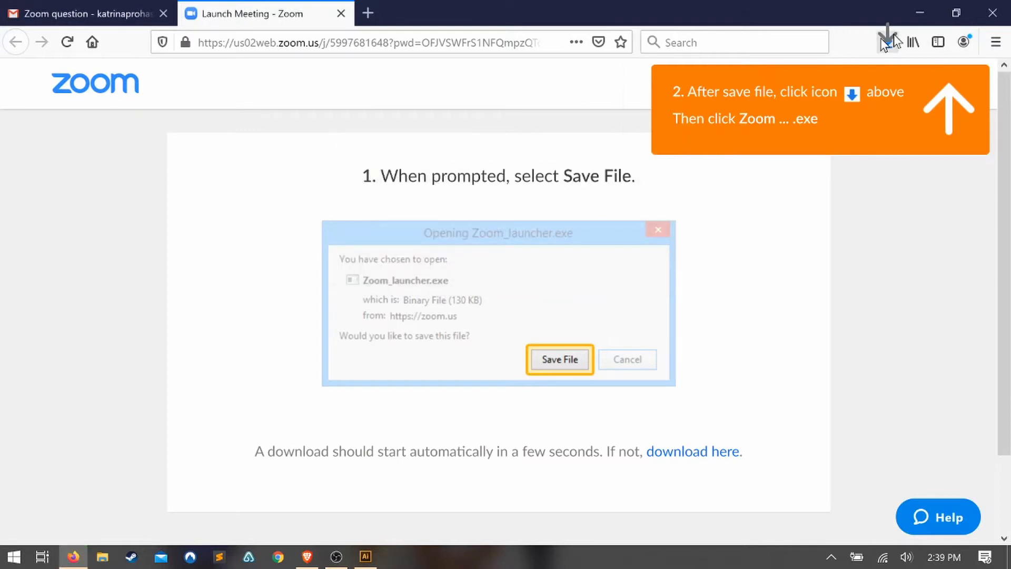
mouse_move(916, 103)
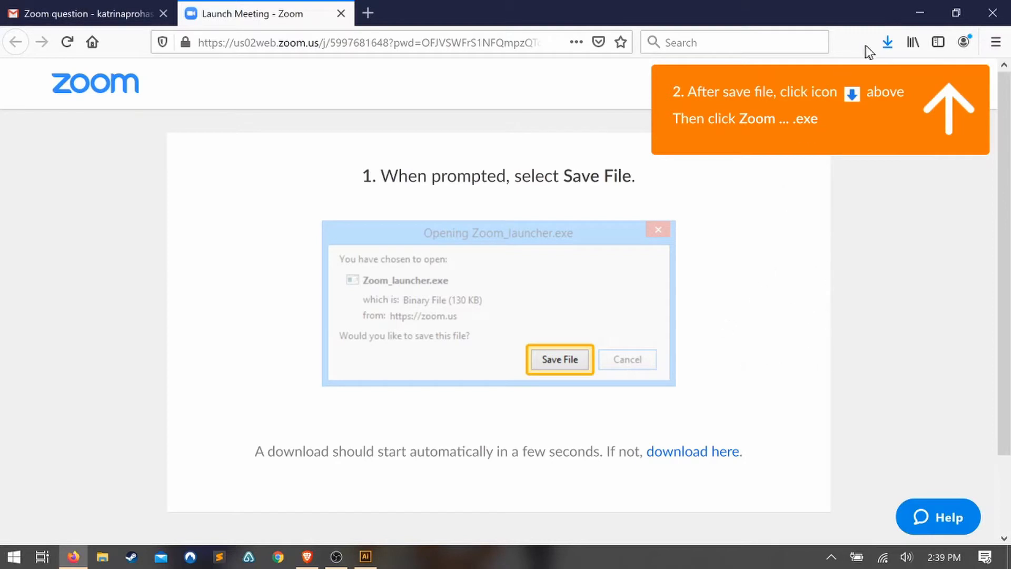
click(887, 42)
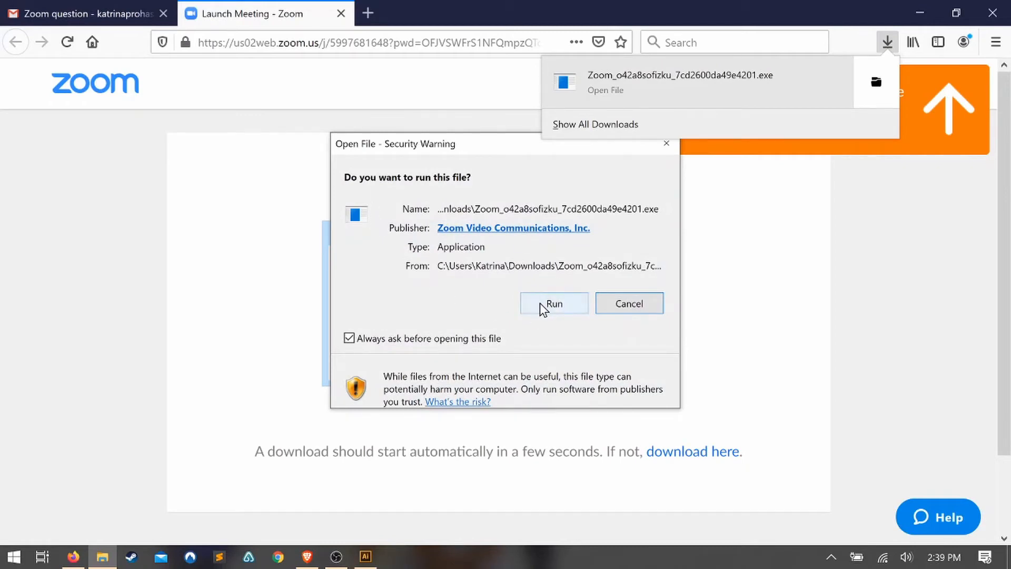
Allow the Zoom installer to run from the security warning
click(554, 303)
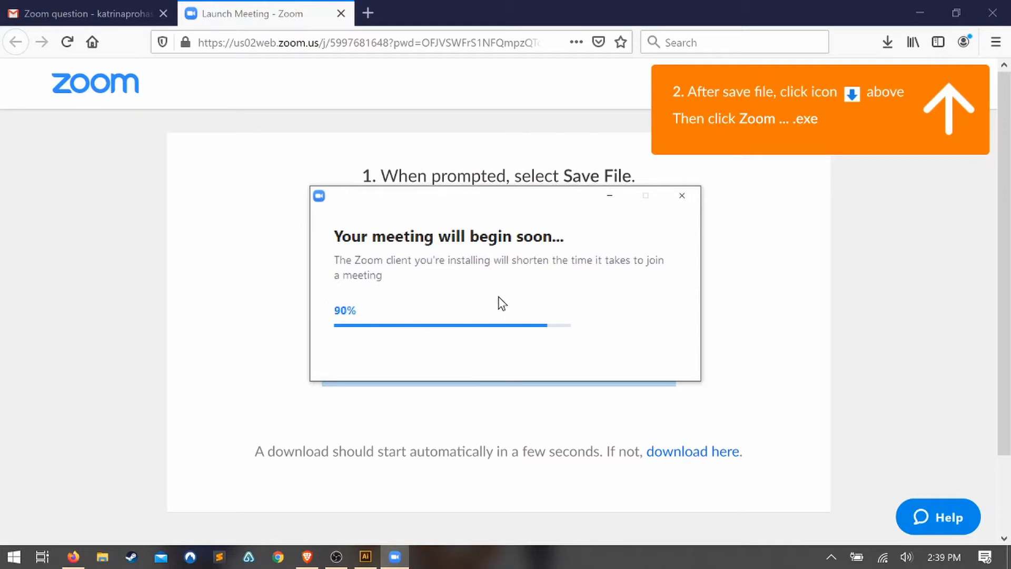
mouse_move(611, 320)
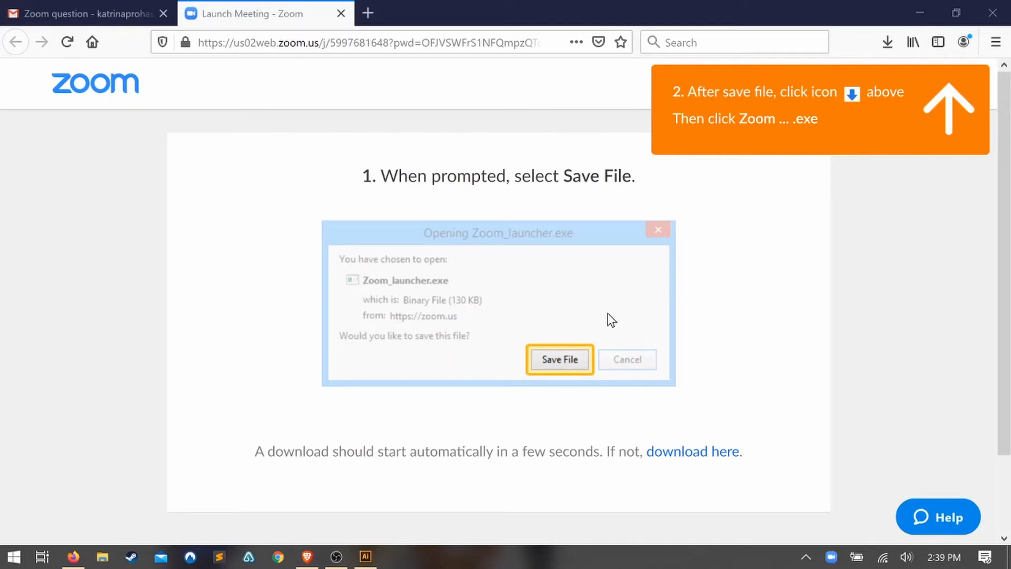
Replace the prefilled display name with 'Katrina'
click(559, 359)
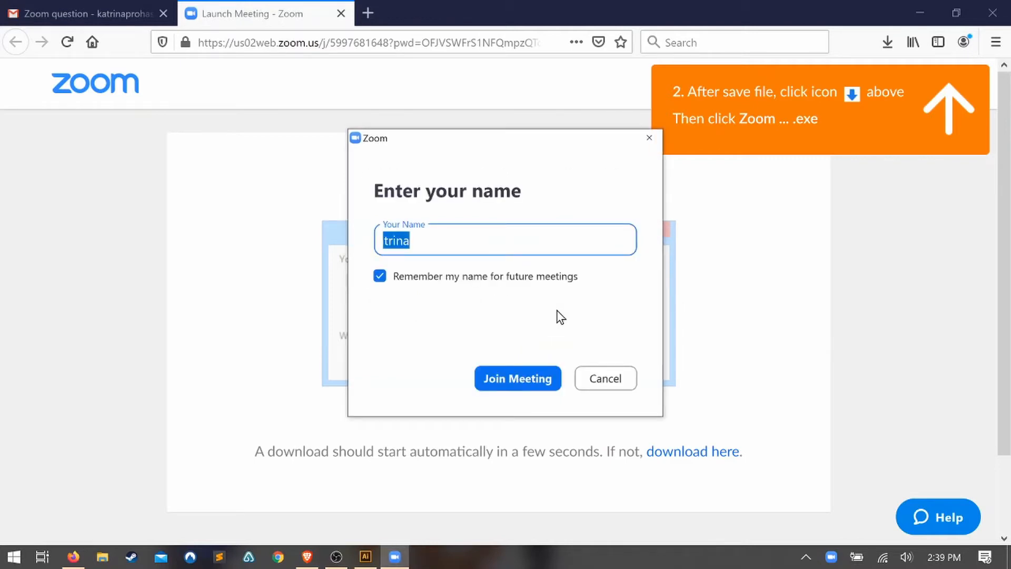
text(Kat)
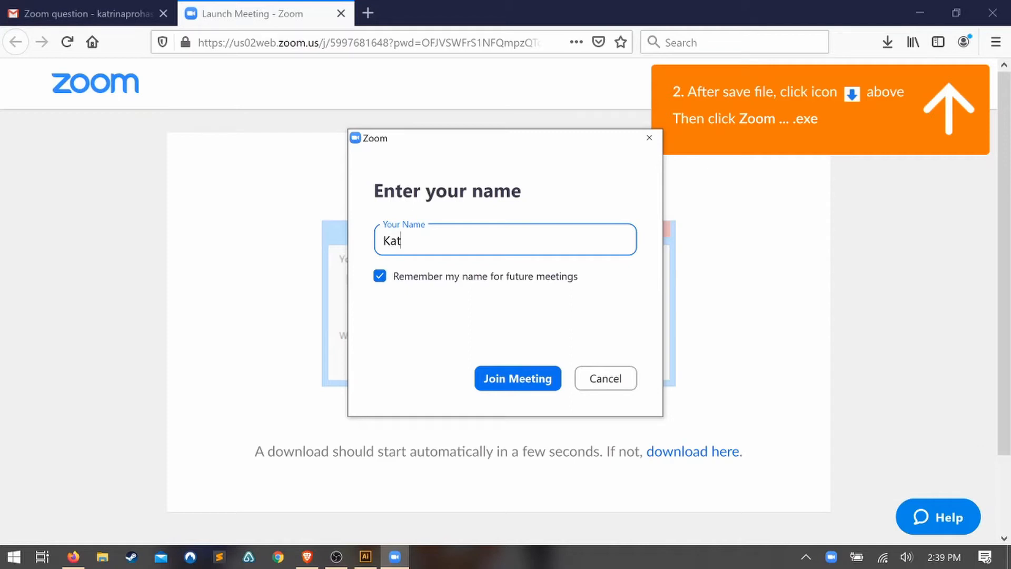
text(rina)
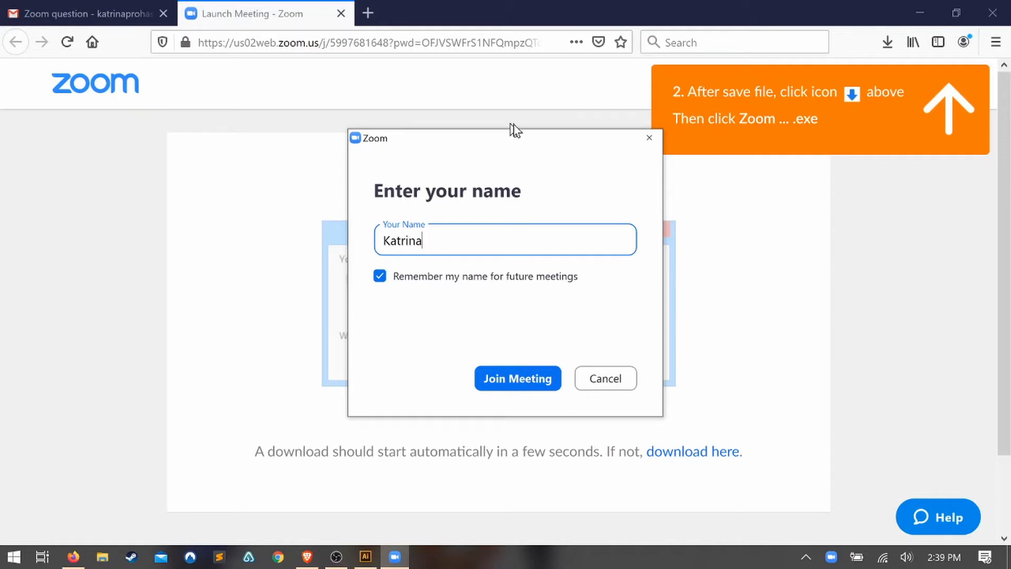
mouse_move(487, 158)
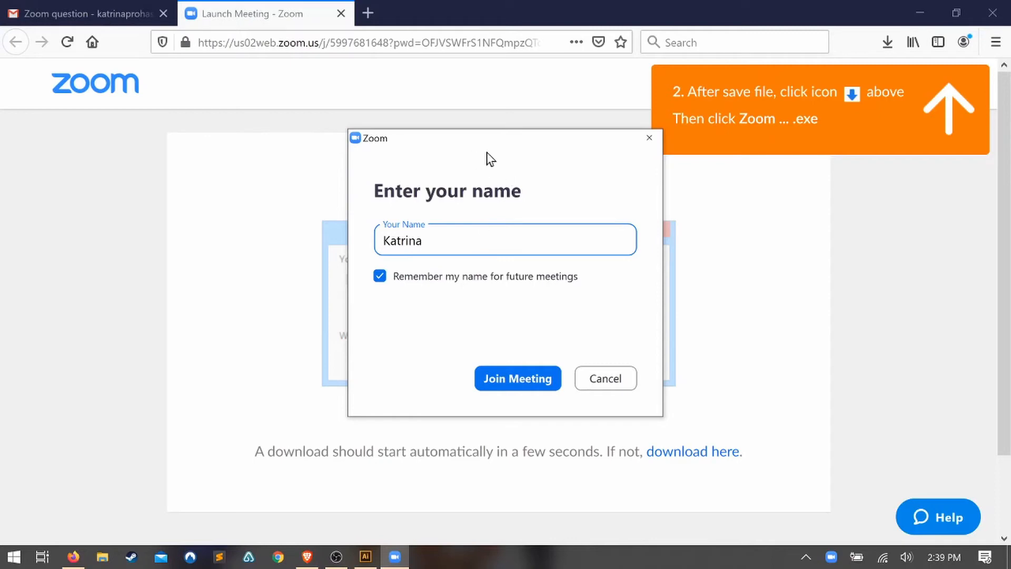
mouse_move(472, 150)
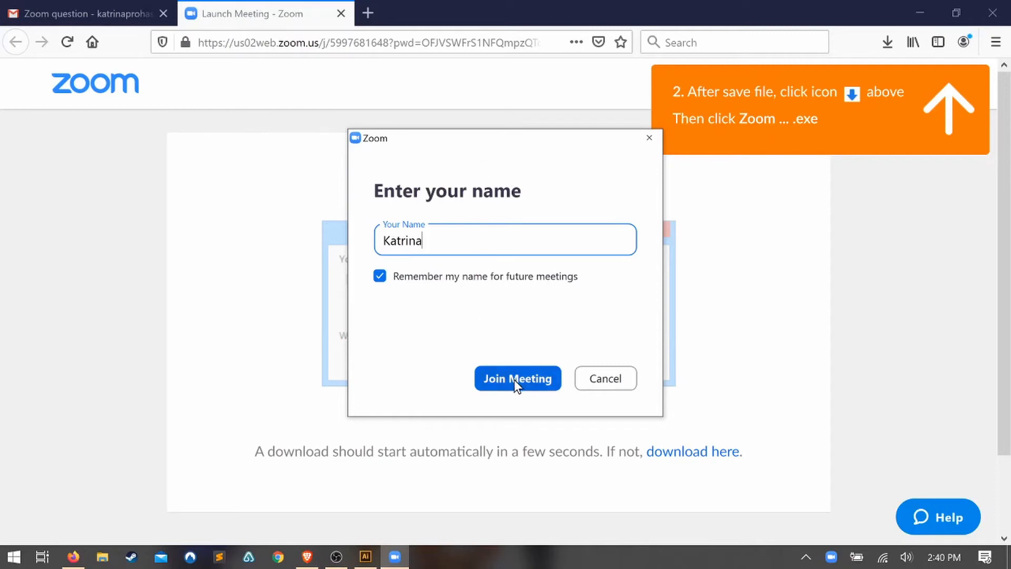
Join the meeting as Katrina, choosing Join without Video
click(517, 379)
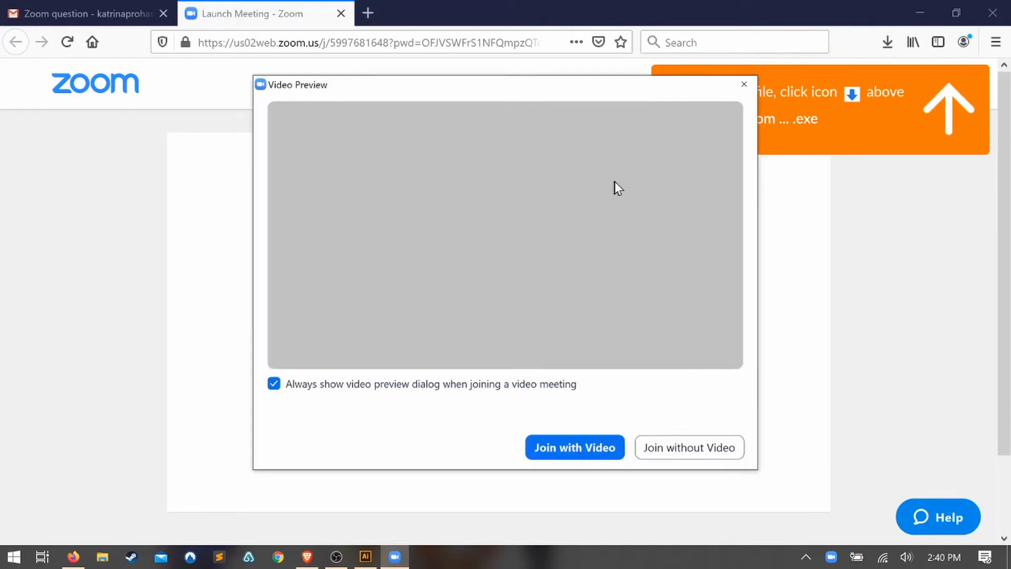
mouse_move(384, 412)
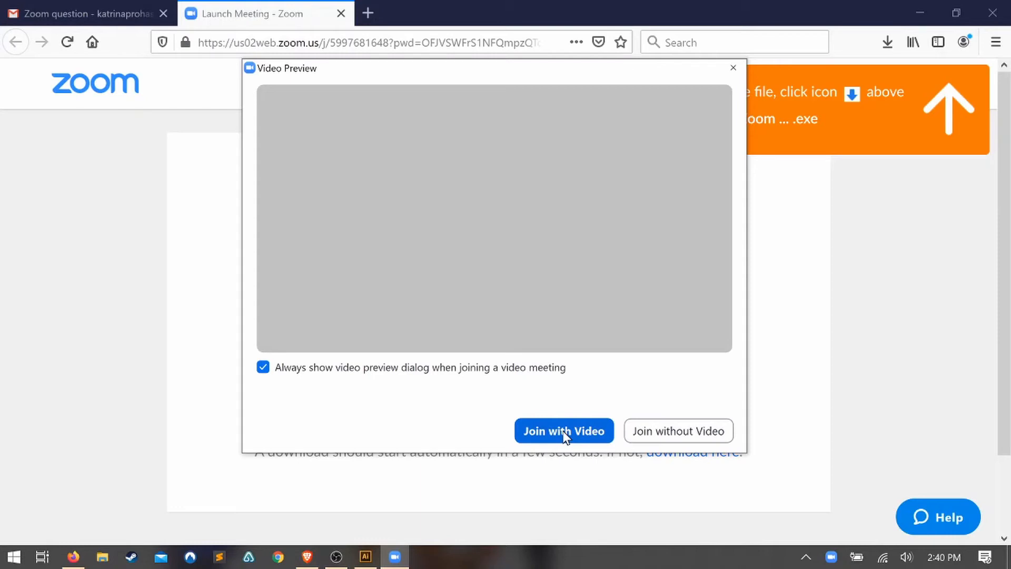
mouse_move(637, 381)
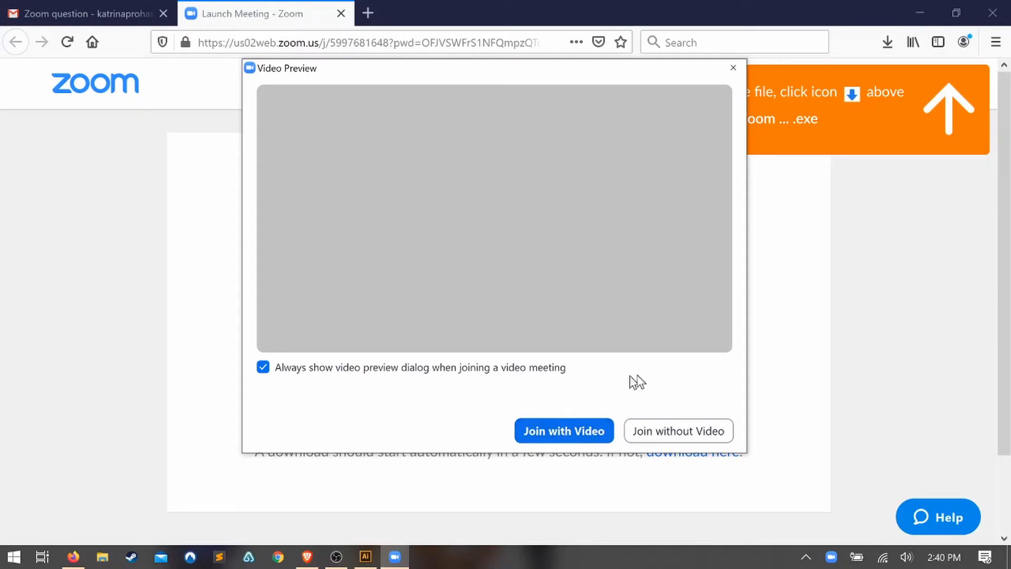
mouse_move(678, 431)
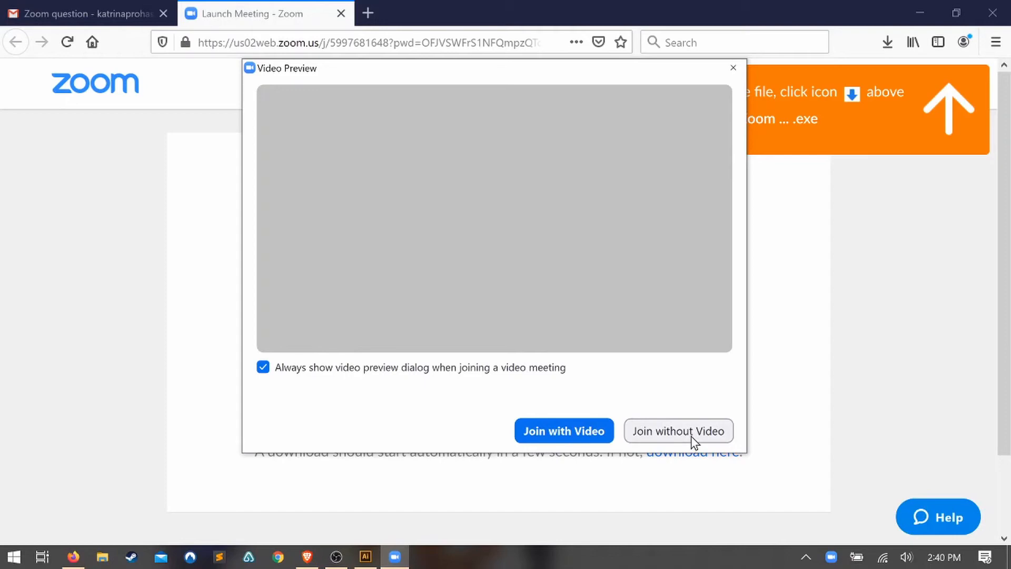
click(678, 431)
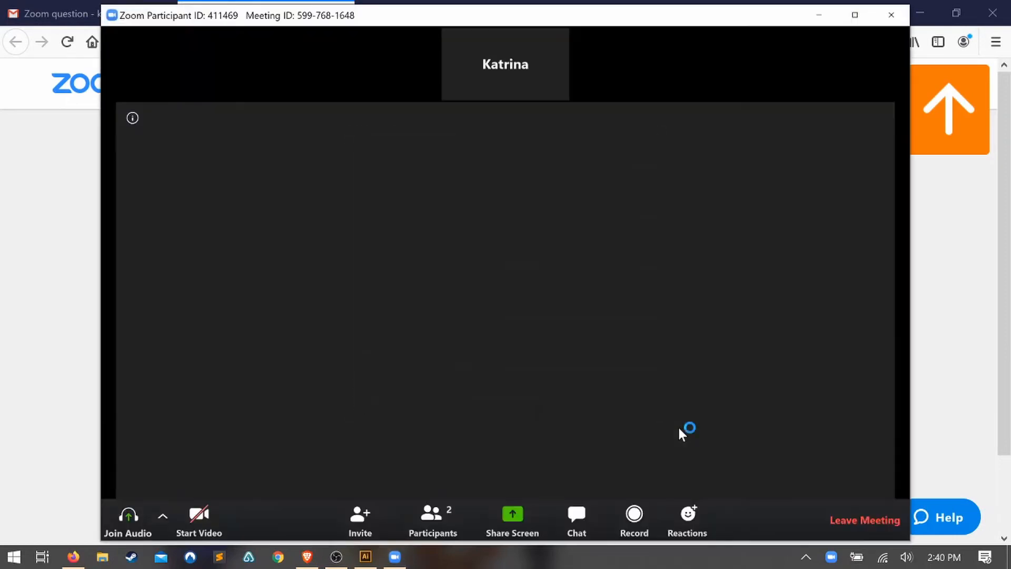
Choose Join with Computer Audio for the meeting's sound
click(127, 519)
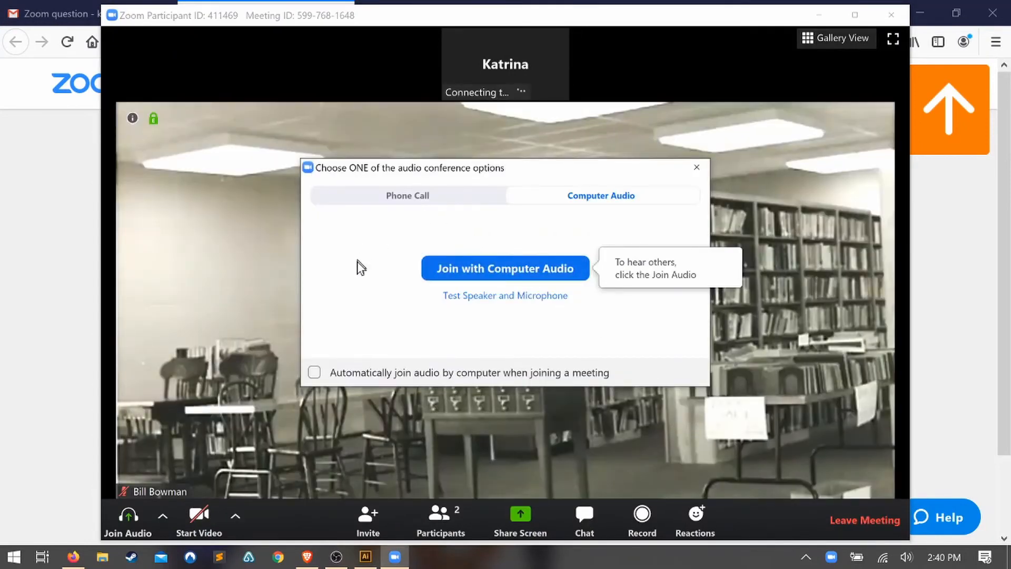
mouse_move(606, 224)
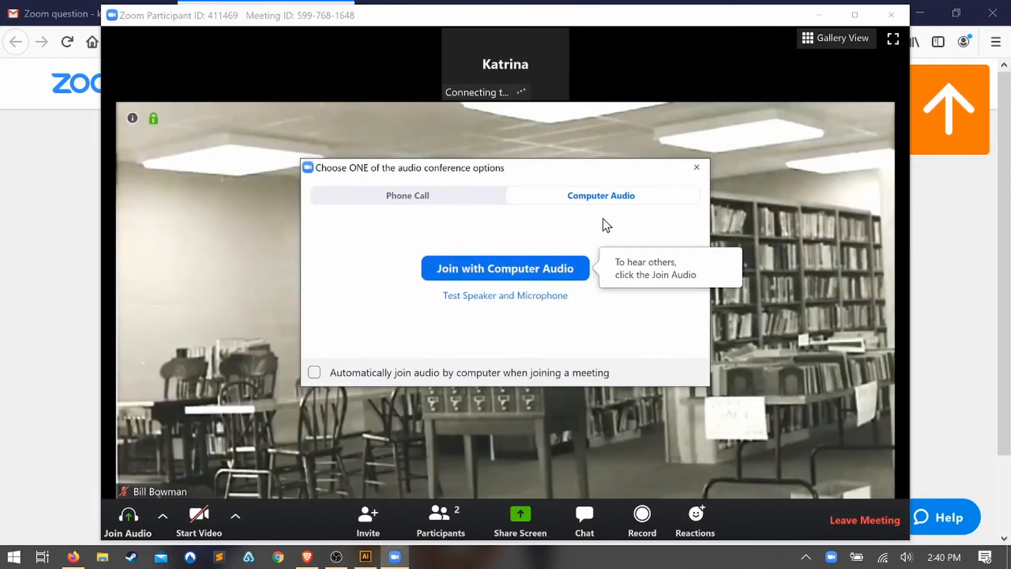
mouse_move(364, 270)
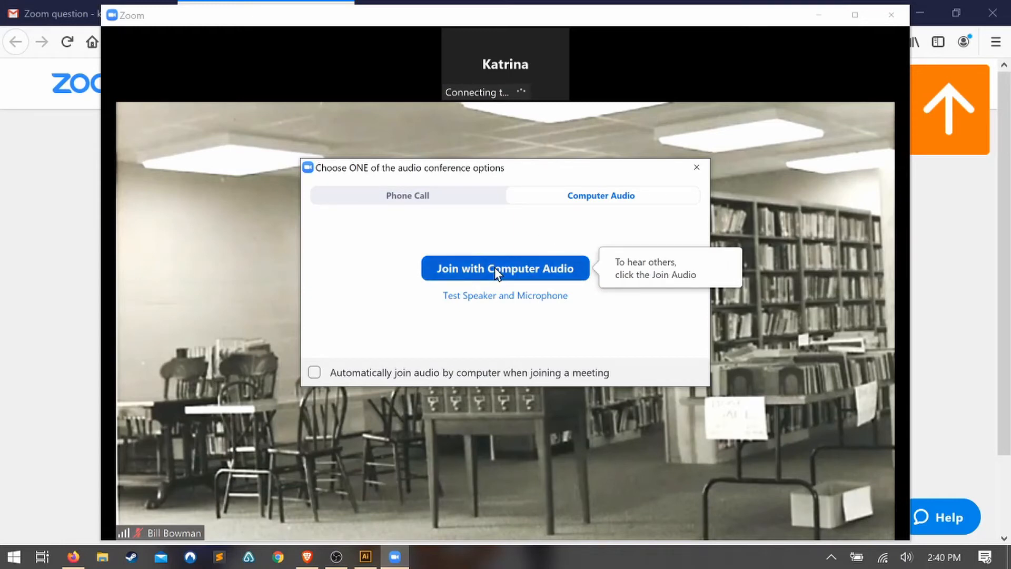
click(505, 268)
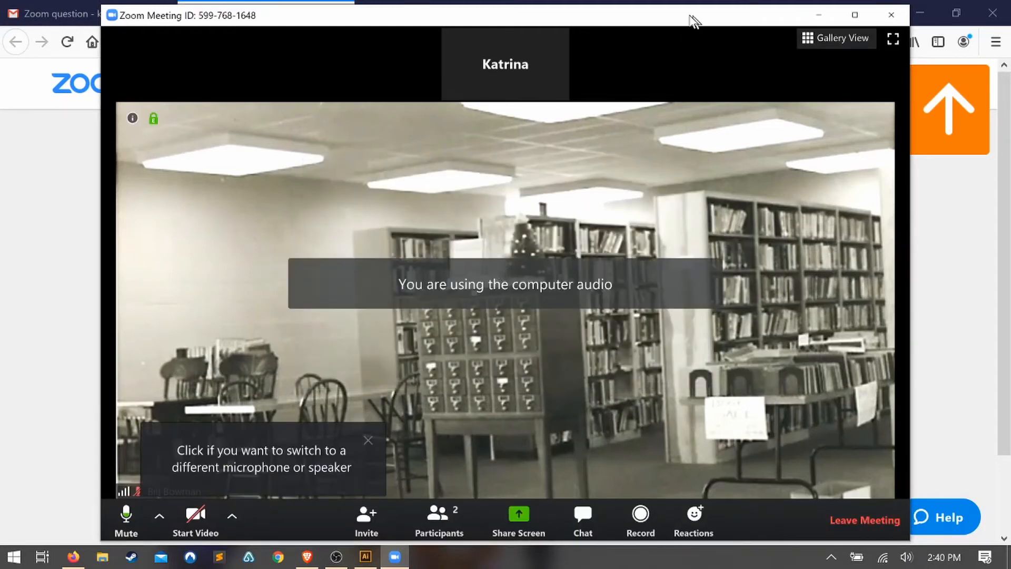
mouse_move(709, 278)
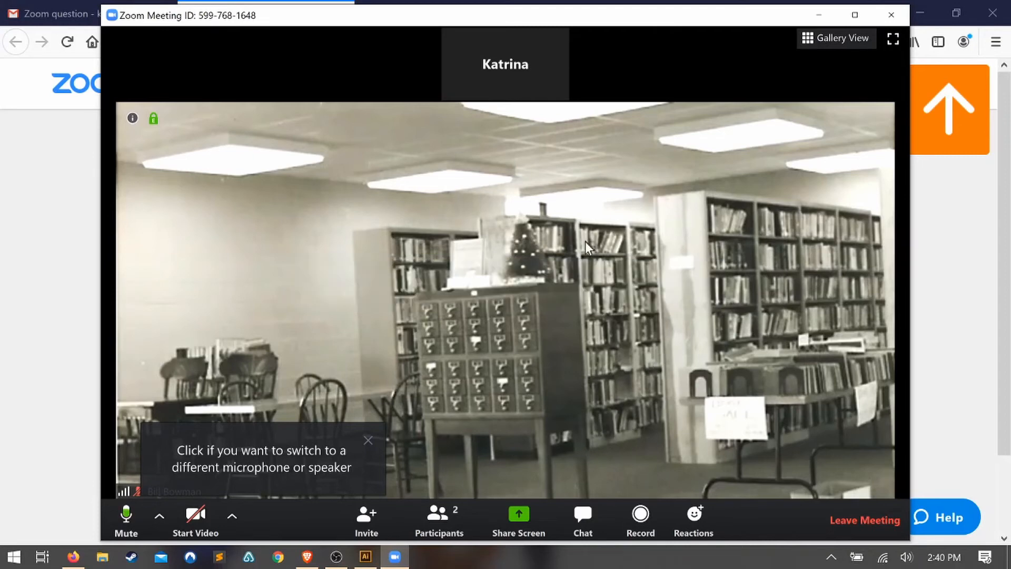
mouse_move(506, 330)
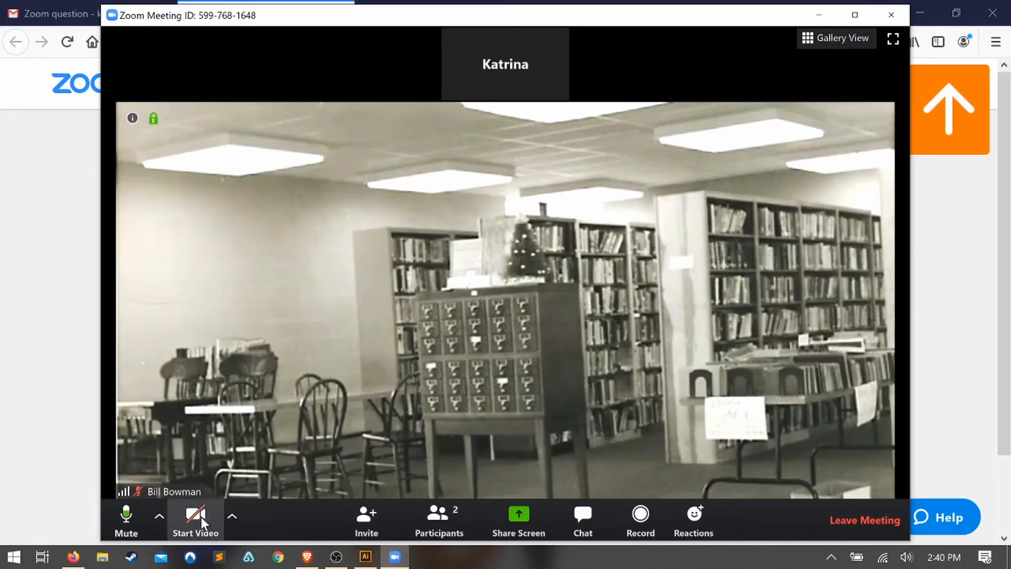
mouse_move(42, 413)
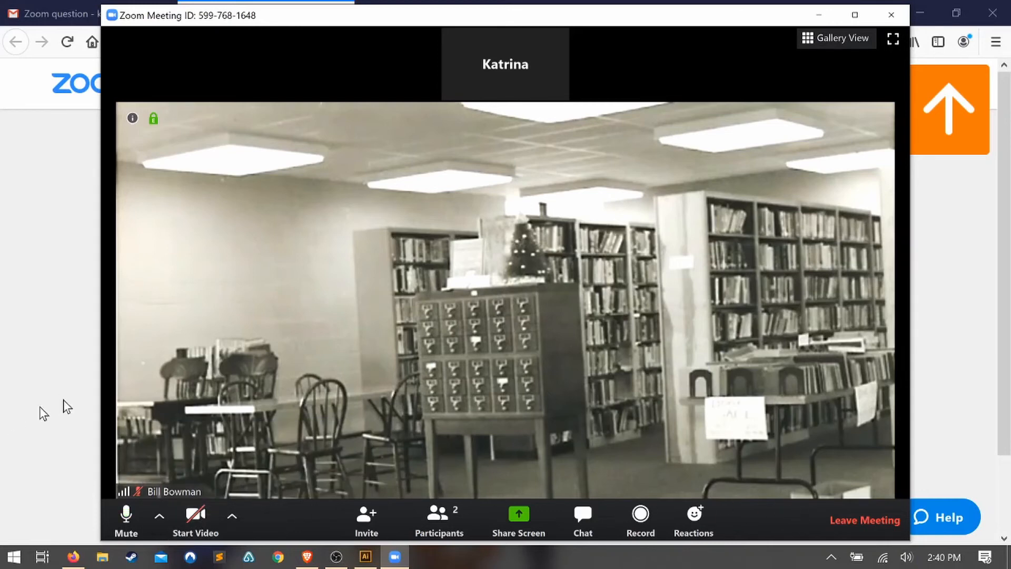
mouse_move(126, 519)
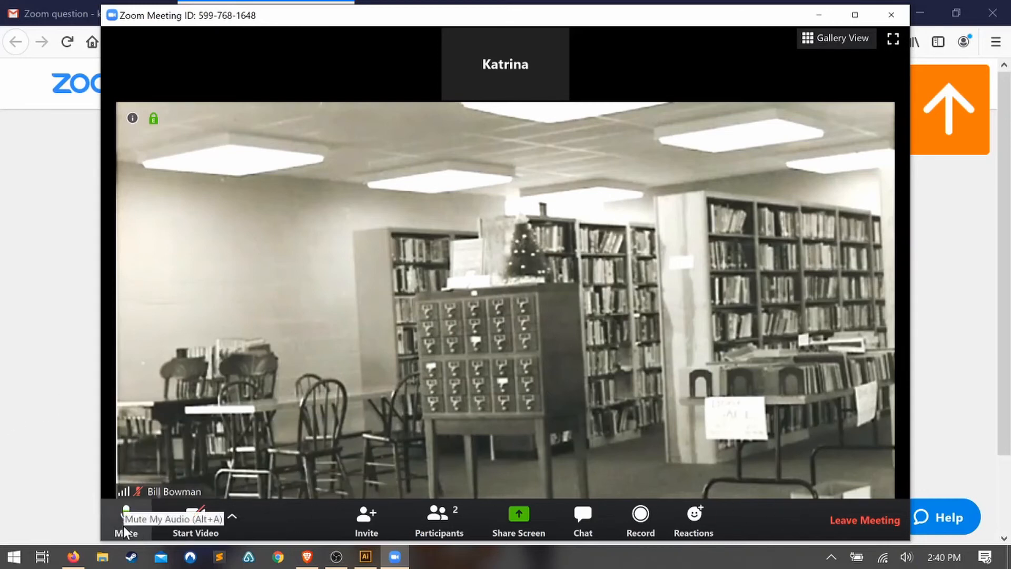
click(126, 520)
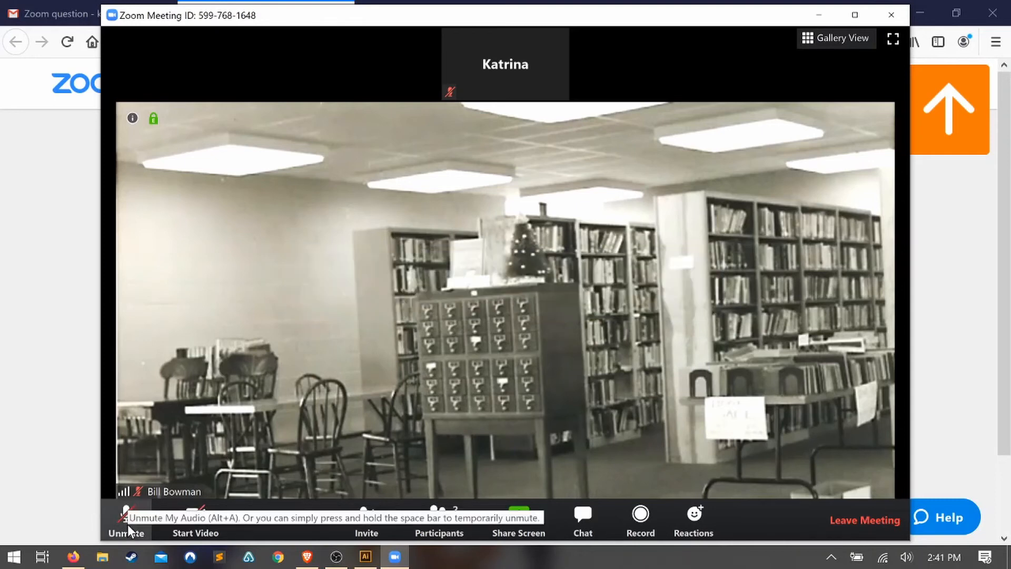
click(126, 516)
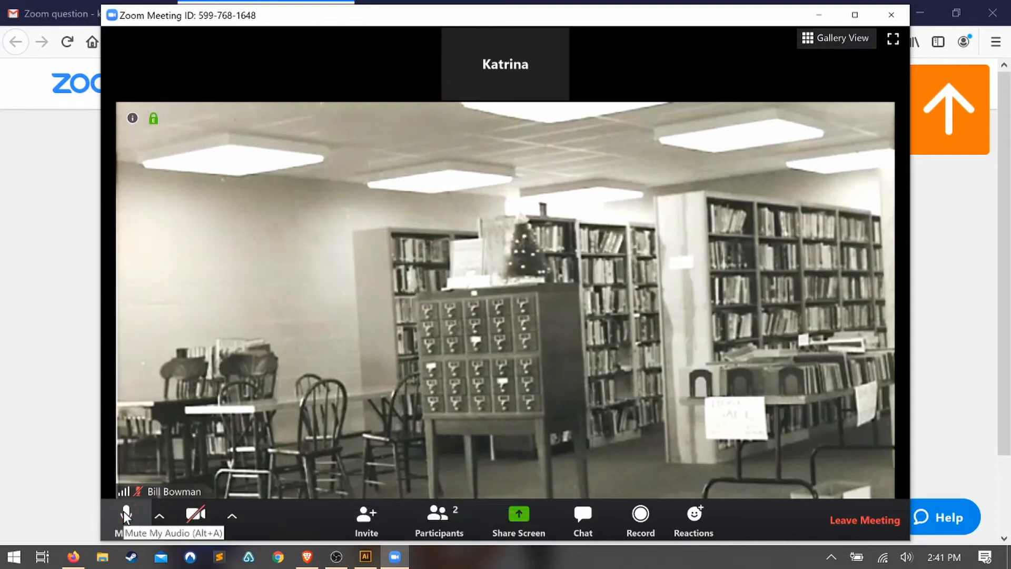
mouse_move(197, 516)
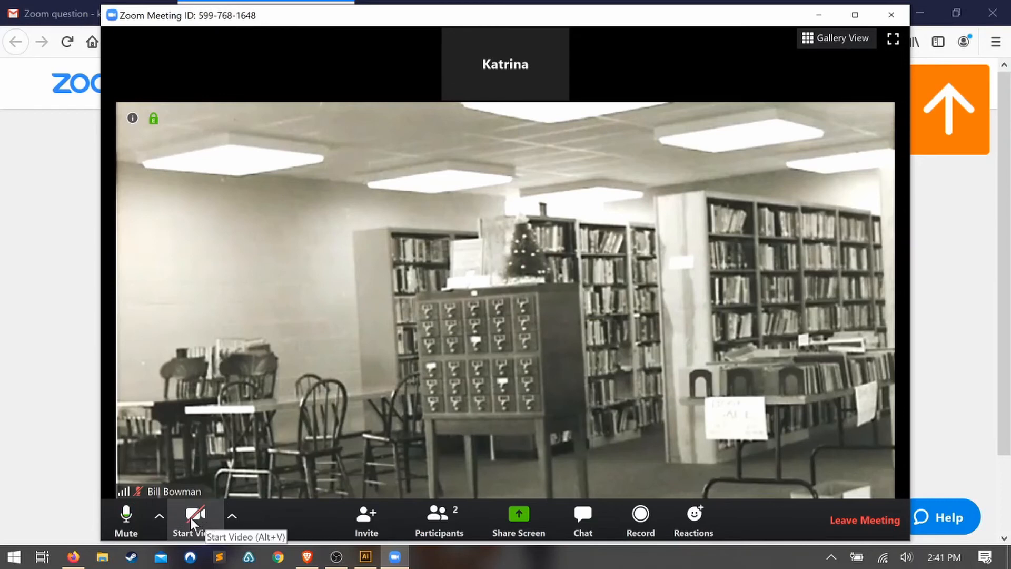
mouse_move(502, 451)
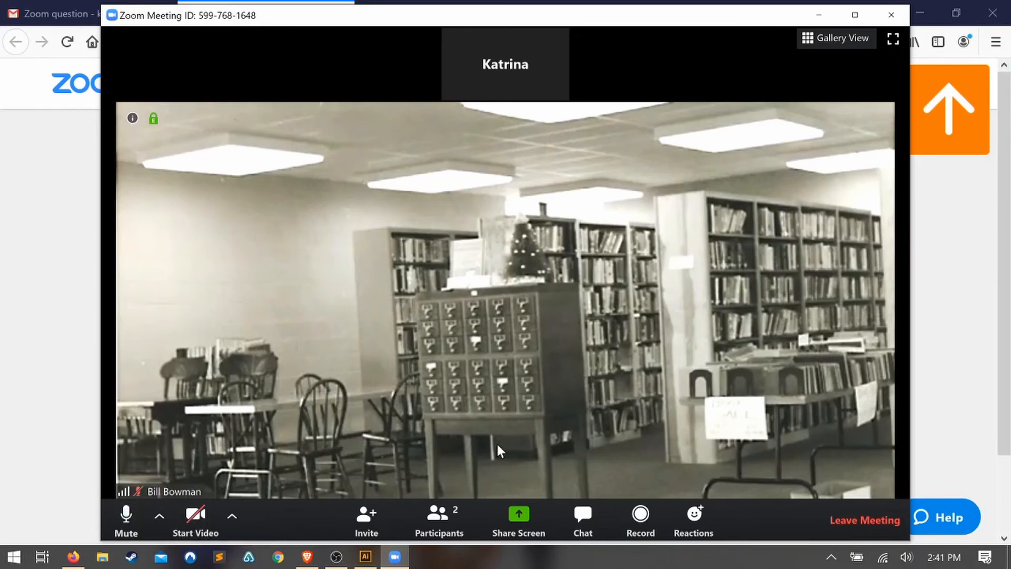
mouse_move(440, 520)
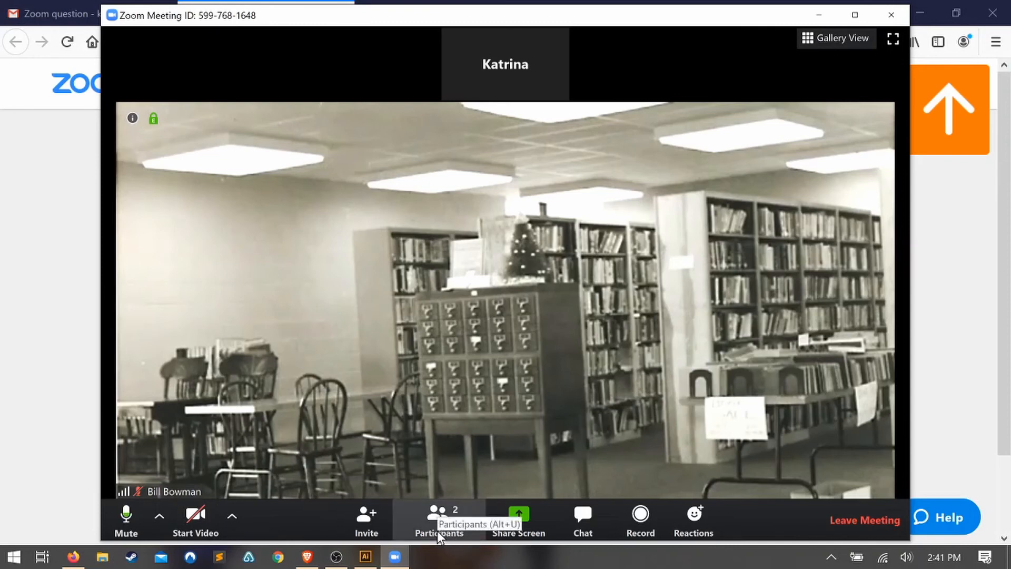
mouse_move(581, 529)
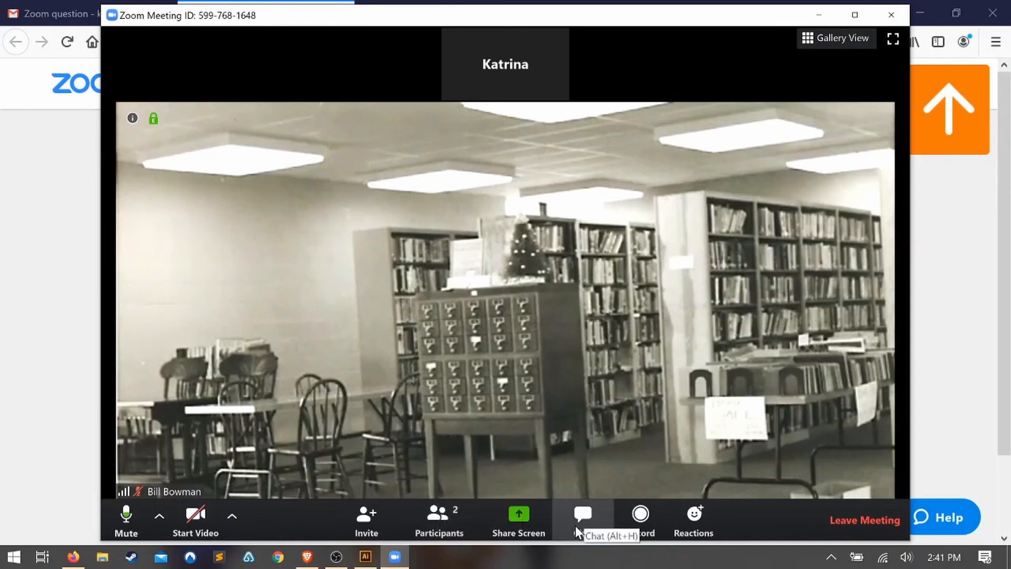
mouse_move(435, 244)
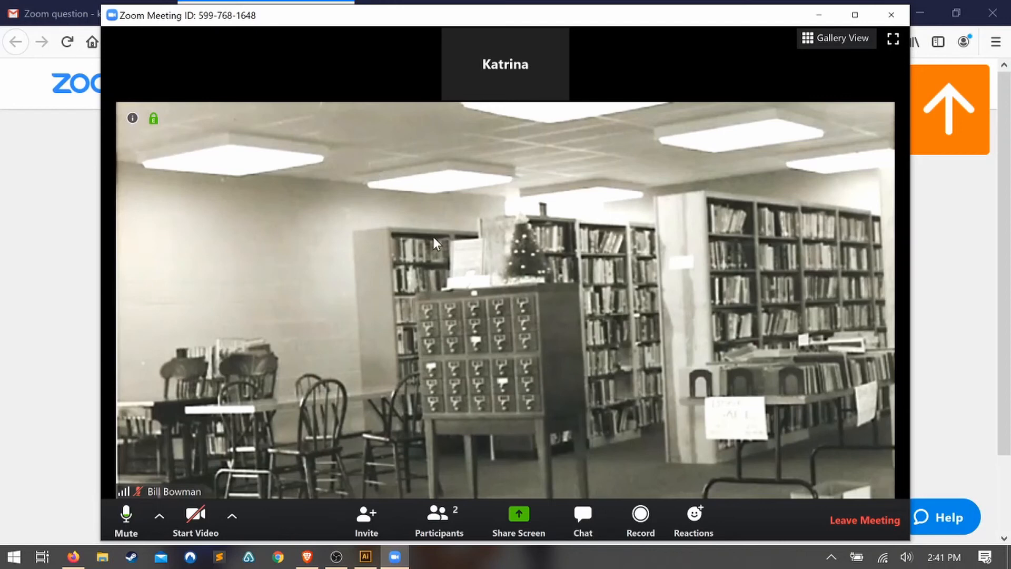
mouse_move(700, 111)
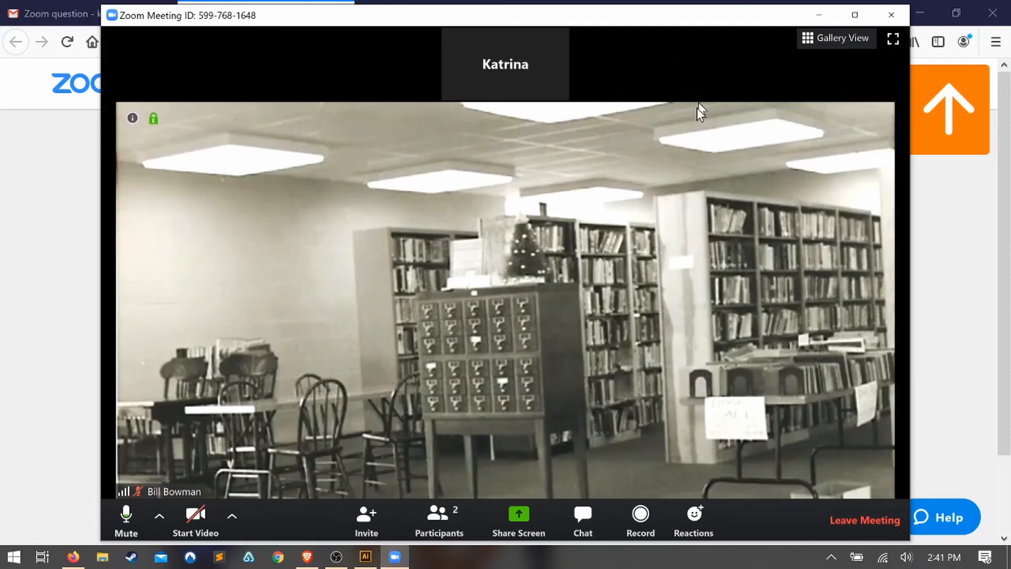
mouse_move(864, 519)
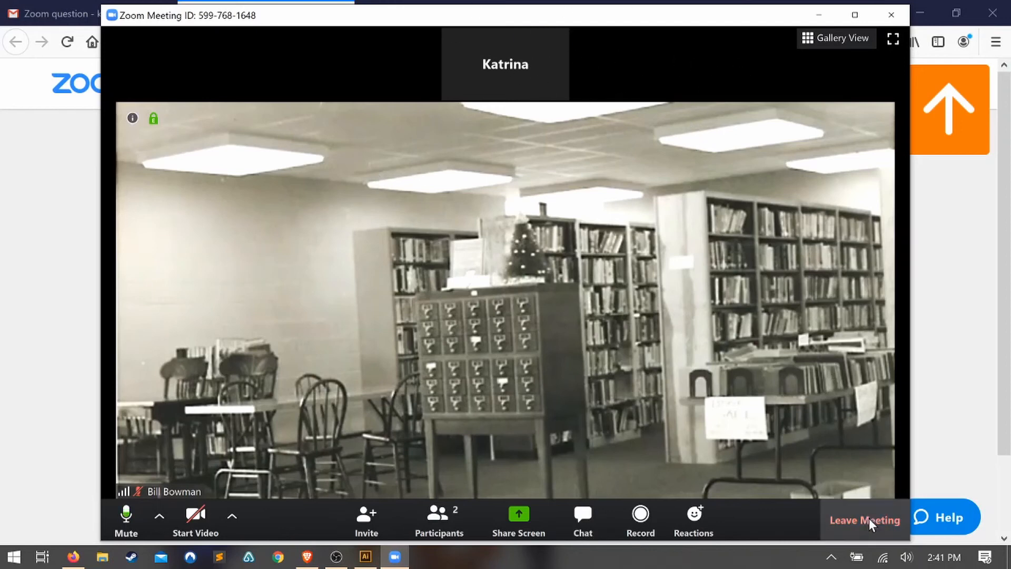
Leave the meeting and confirm in the Leave Meeting dialog
click(864, 520)
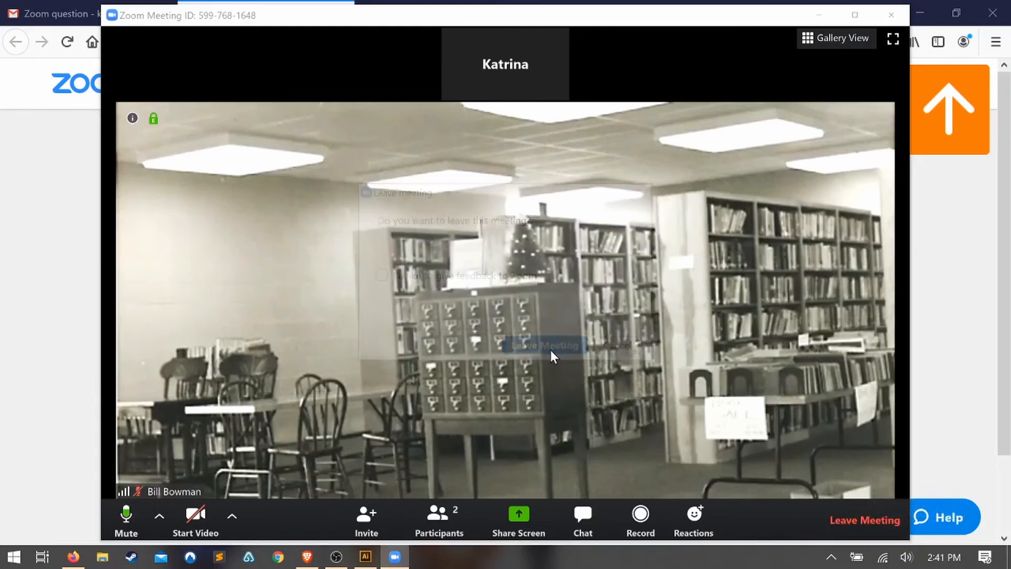
click(542, 346)
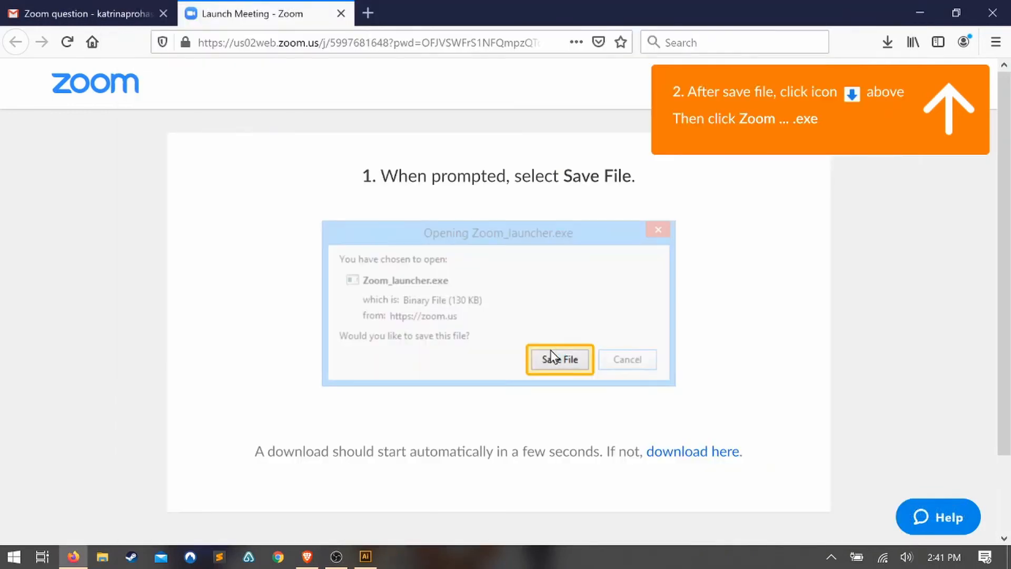
mouse_move(204, 402)
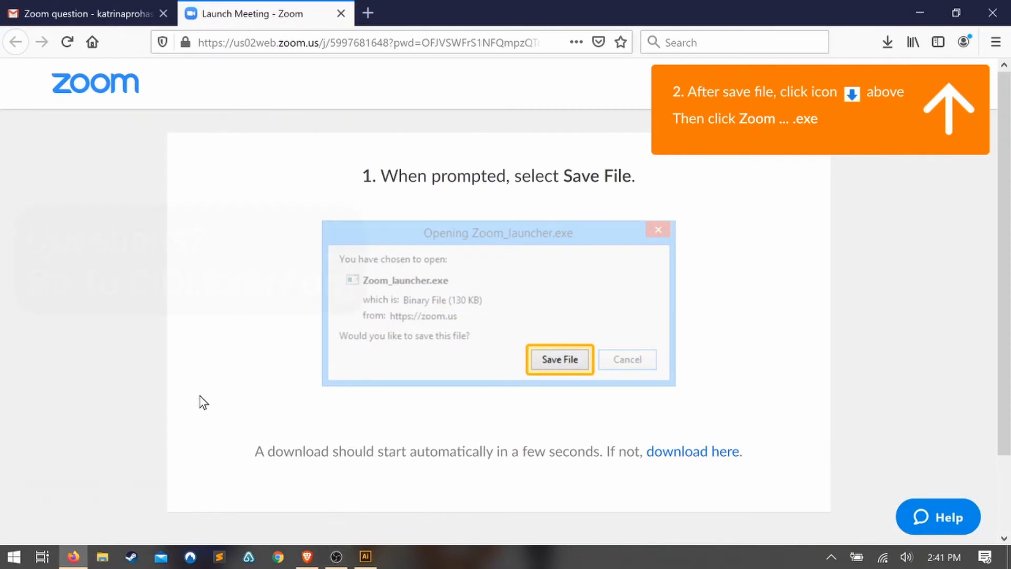